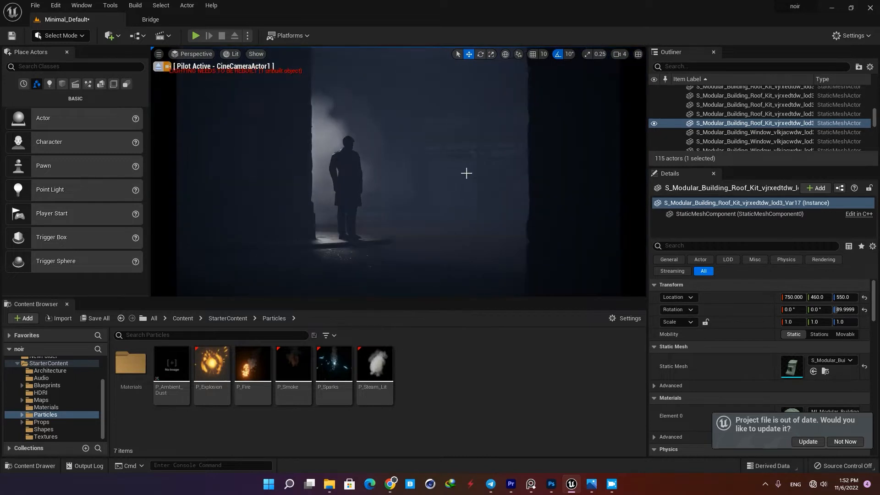
Show the peaky-pp-final.jpg noir render in Windows Photos as a reference
{"action": "left_click", "coordinate": [592, 484]}
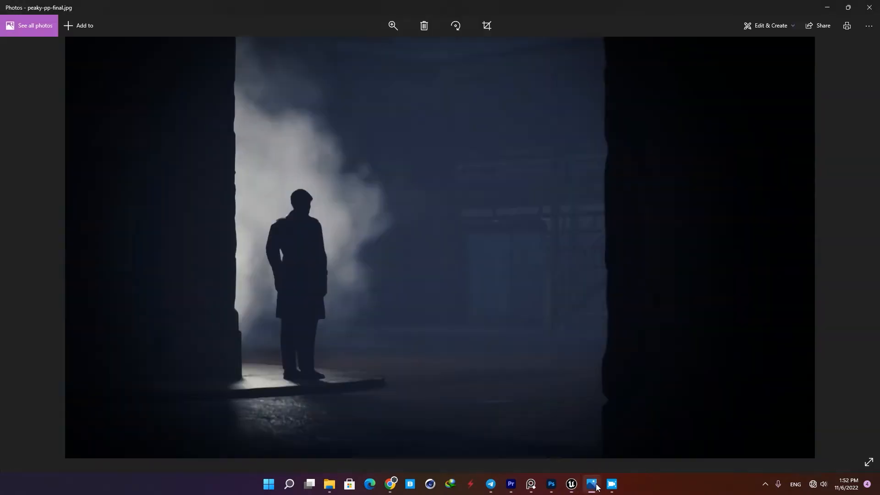
{"action": "mouse_move", "coordinate": [566, 288]}
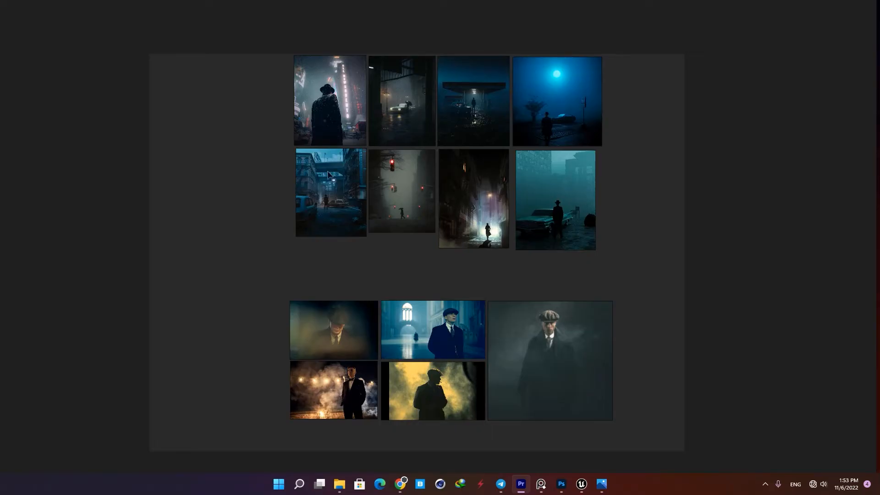
{"action": "mouse_move", "coordinate": [512, 285]}
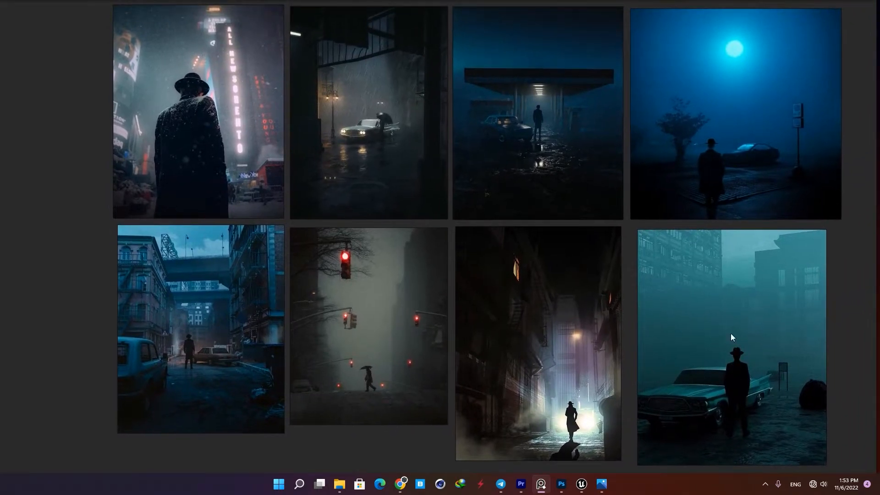
{"action": "mouse_move", "coordinate": [498, 161]}
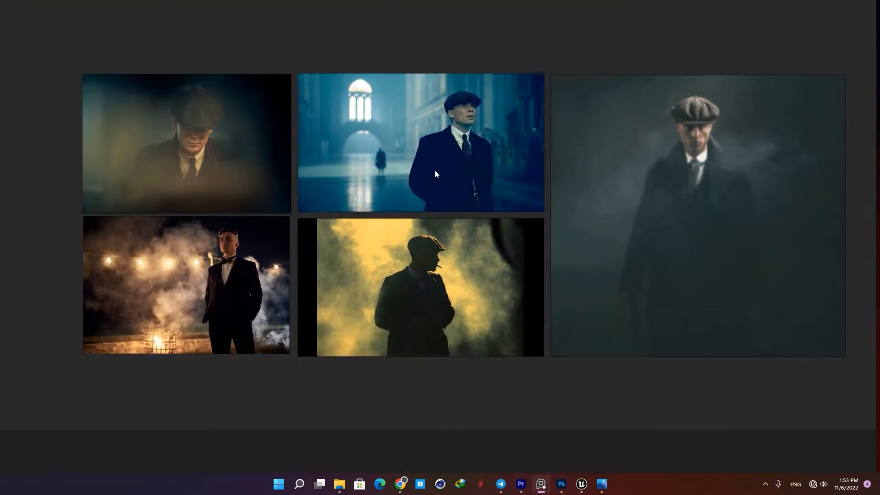
{"action": "scroll", "scroll_direction": "down", "scroll_amount": 3}
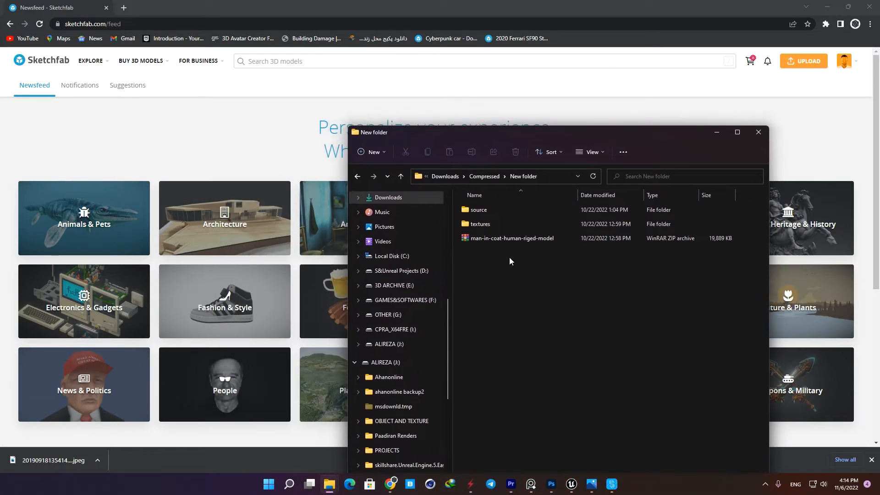
Download the free 'man in coat - human riged model' from its Sketchfab page
{"action": "left_click", "coordinate": [511, 239]}
{"action": "type", "text": "man in coat"}
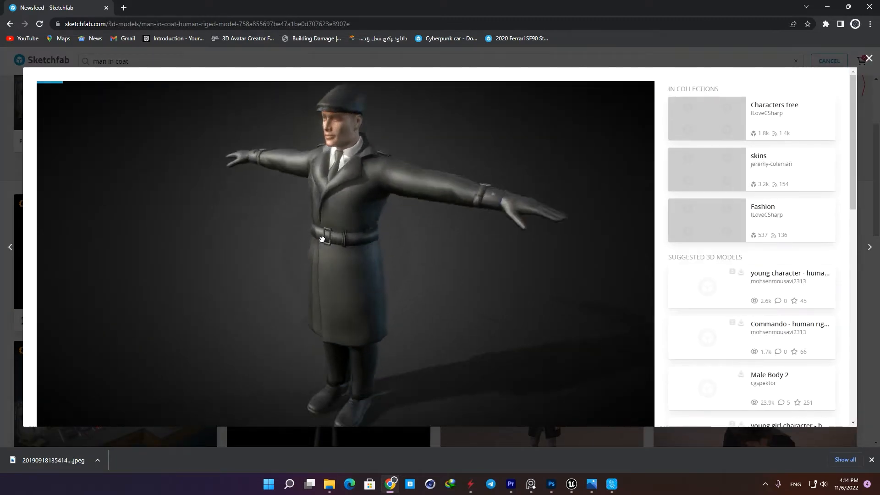
{"action": "scroll", "scroll_direction": "down", "scroll_amount": 3}
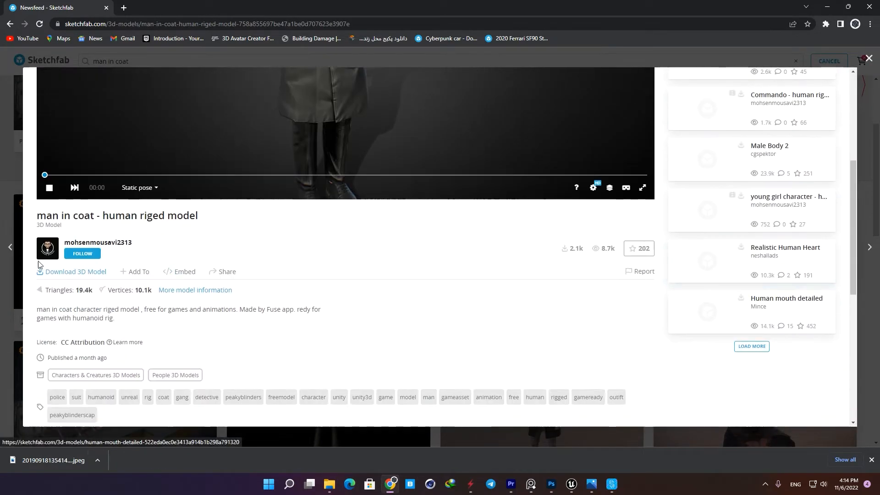
{"action": "left_click", "coordinate": [76, 271]}
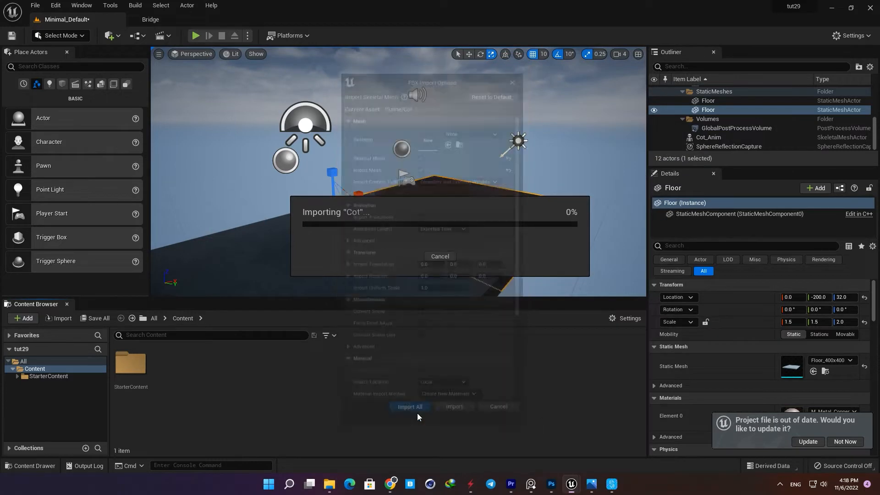
Import the Cot FBX with all parts and rotate Cot_Anim's spine and left arm out of T-pose
{"action": "left_click", "coordinate": [409, 406]}
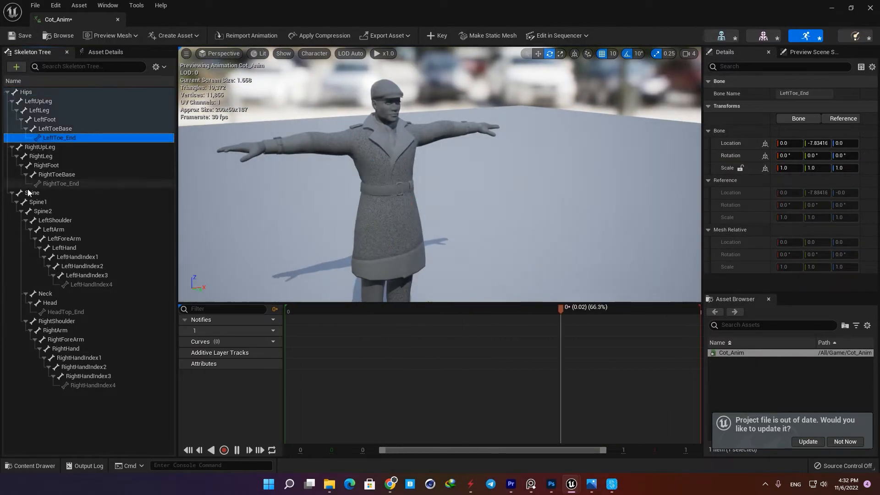
{"action": "left_click", "coordinate": [55, 330]}
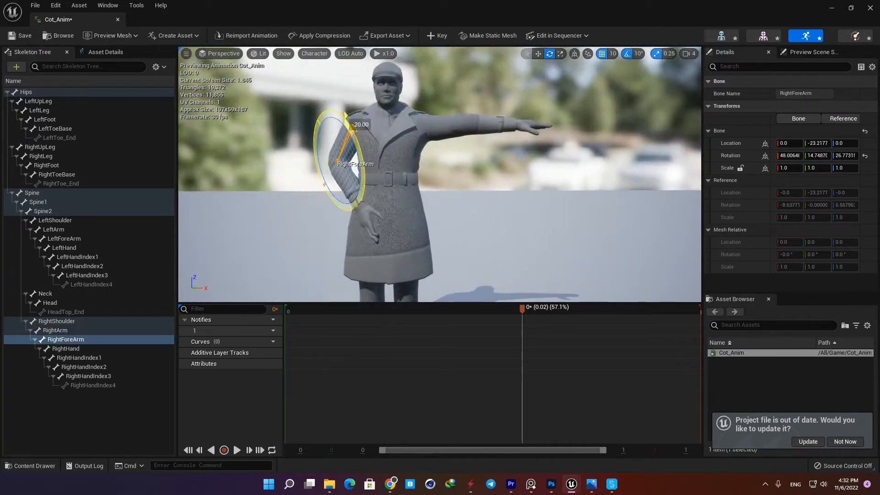
{"action": "left_click", "coordinate": [54, 230]}
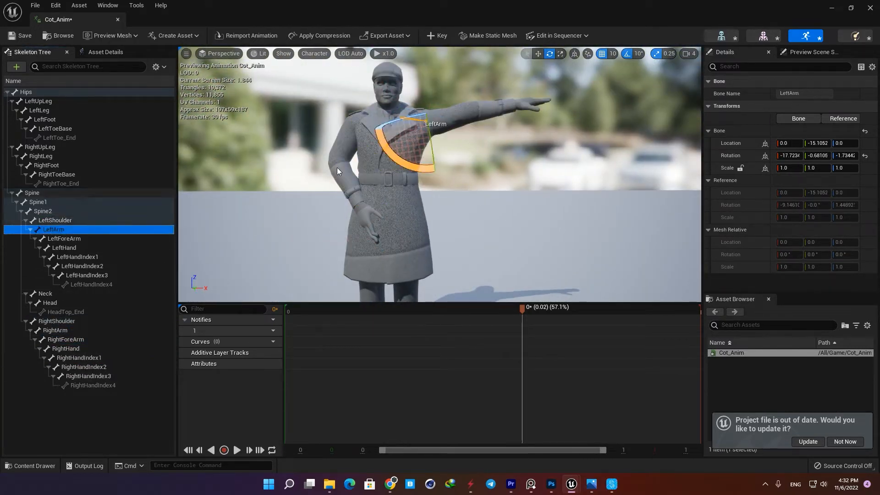
{"action": "left_click", "coordinate": [64, 239]}
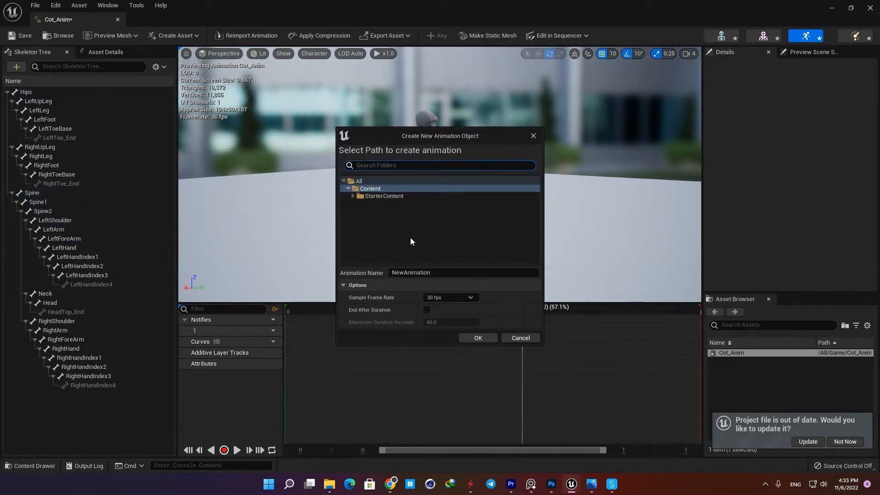
Create NewAnimation1 in the Content folder from the pose and select the placed character
{"action": "left_click", "coordinate": [462, 272]}
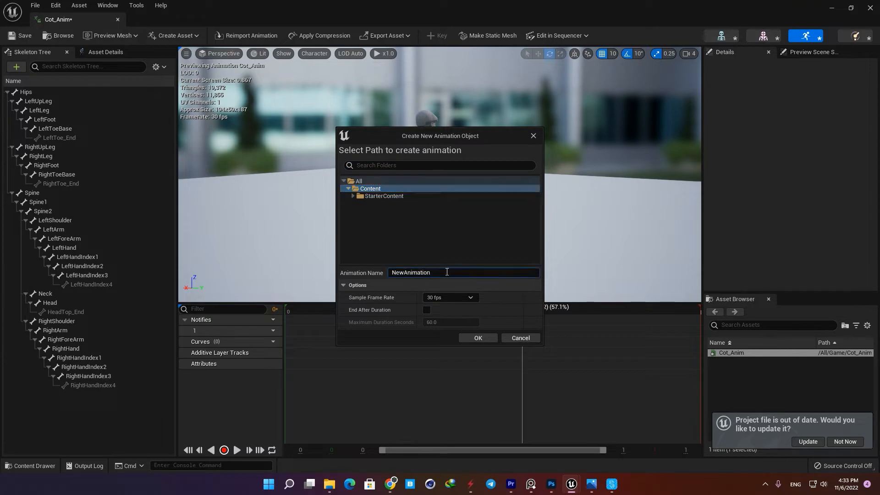
{"action": "left_click", "coordinate": [477, 338]}
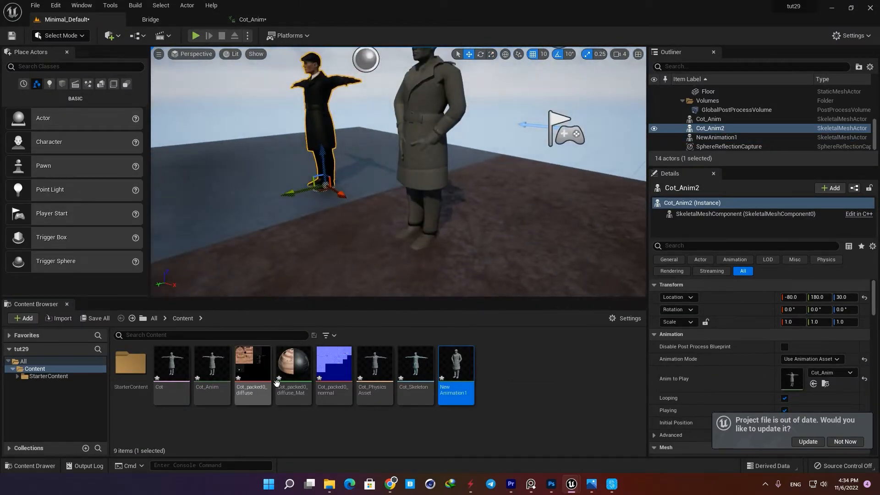
{"action": "left_click", "coordinate": [150, 20]}
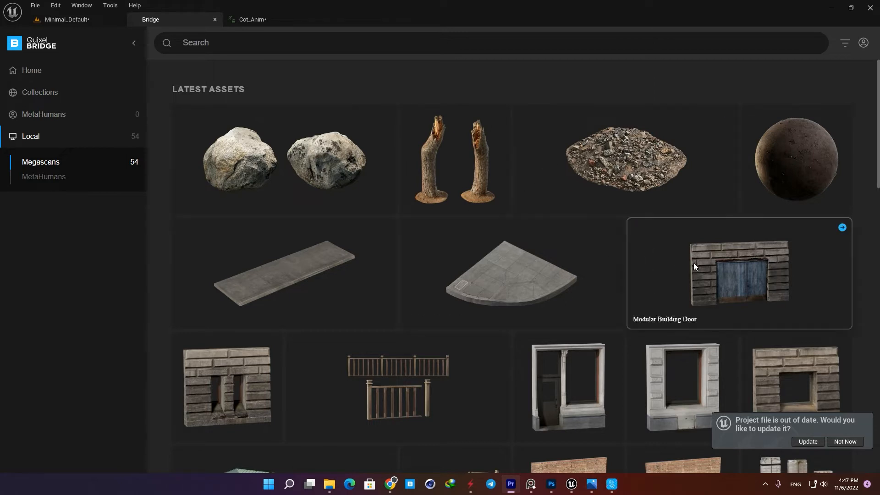
{"action": "scroll", "scroll_direction": "down", "scroll_amount": 3}
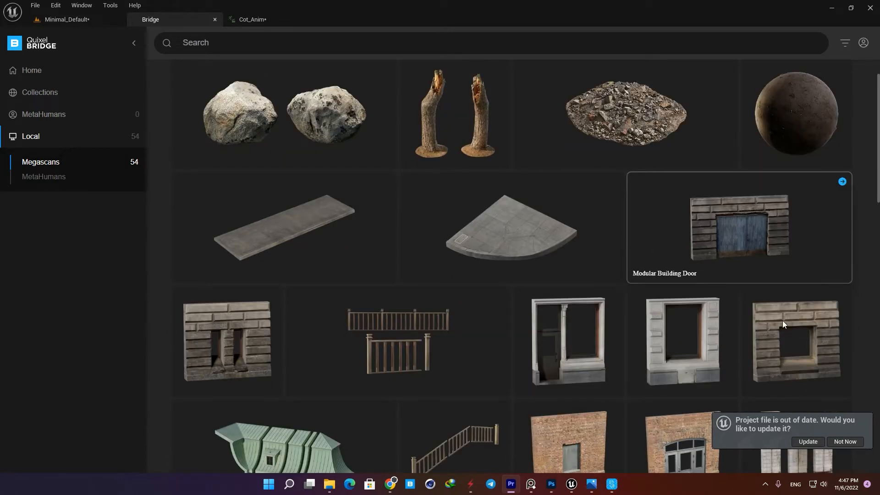
{"action": "scroll", "scroll_direction": "down", "scroll_amount": 3}
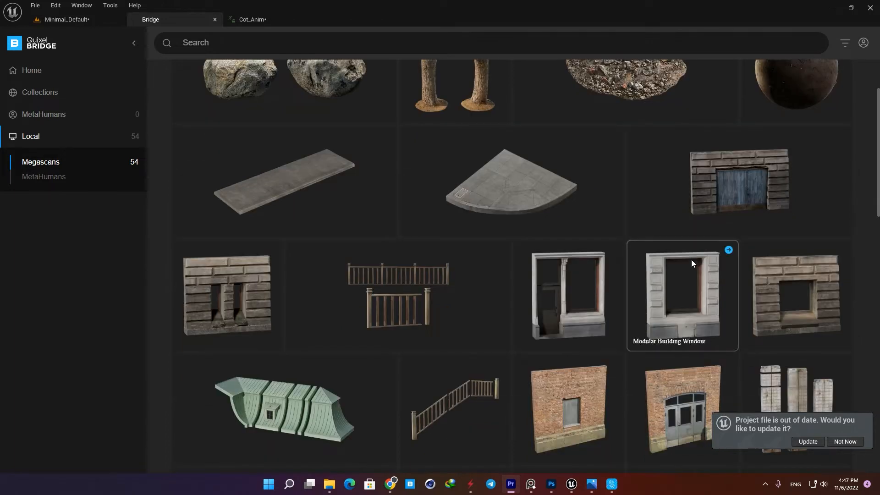
{"action": "mouse_move", "coordinate": [291, 391]}
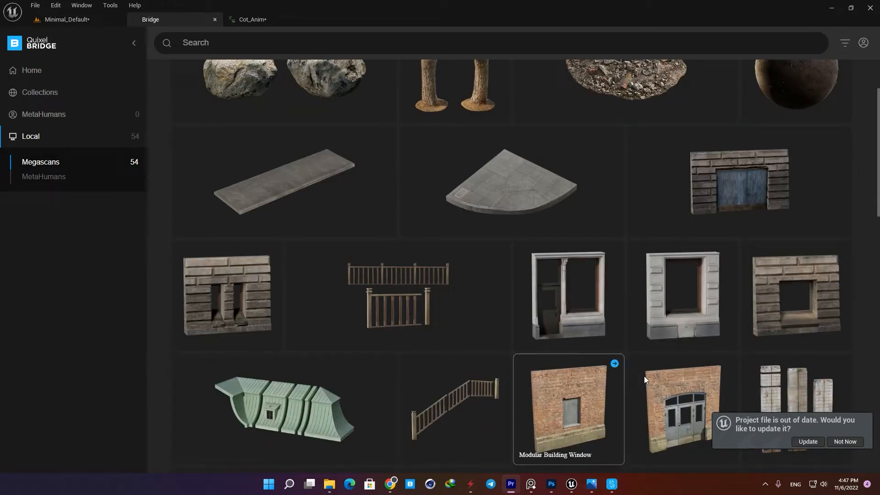
{"action": "scroll", "scroll_direction": "down", "scroll_amount": 3}
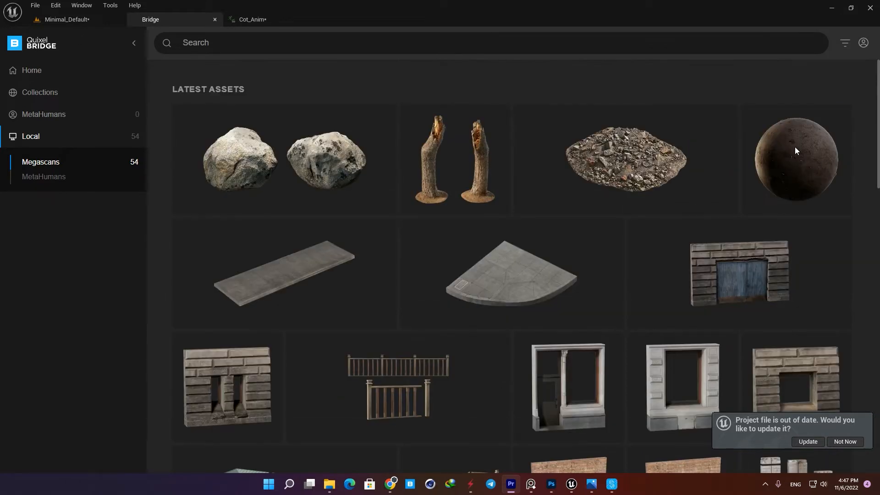
{"action": "left_click", "coordinate": [796, 159]}
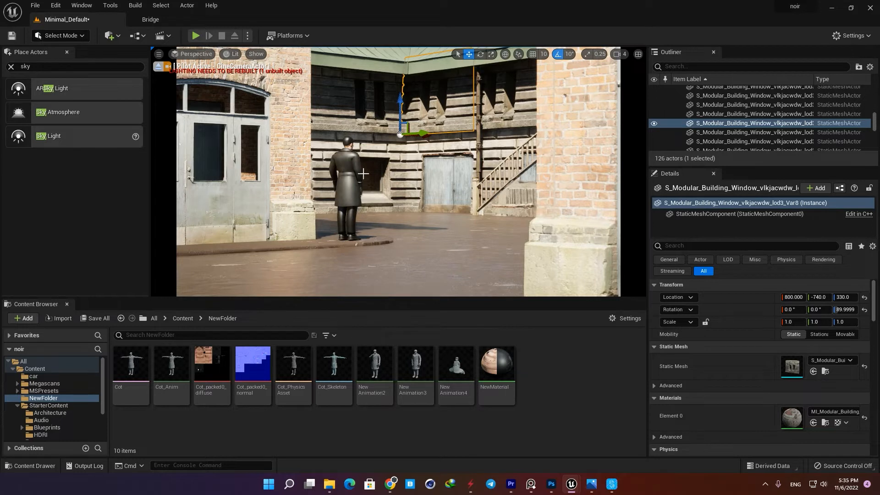
{"action": "mouse_move", "coordinate": [569, 157]}
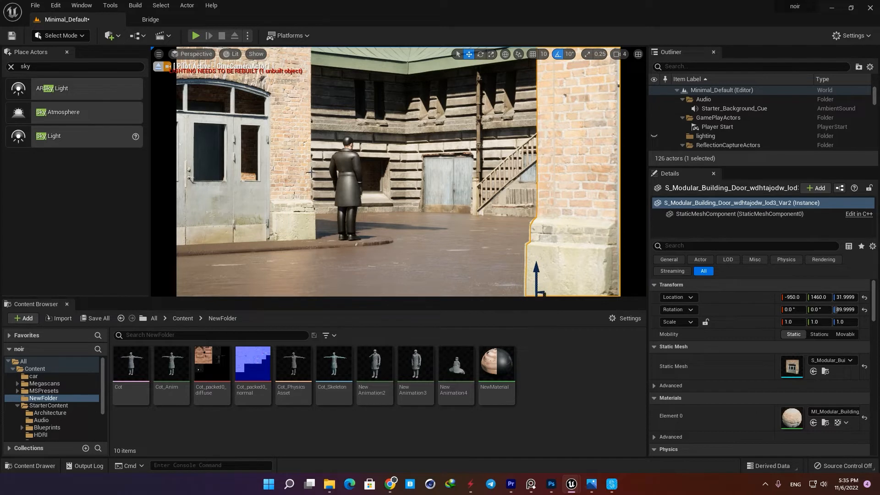
Scroll the Details panel to reach the modular window and door transform values
{"action": "scroll", "scroll_direction": "down", "scroll_amount": 3}
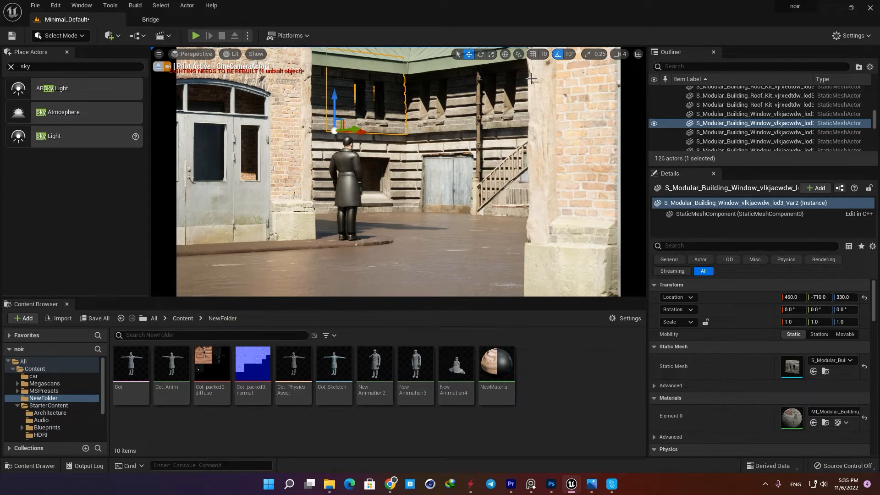
{"action": "mouse_move", "coordinate": [391, 176]}
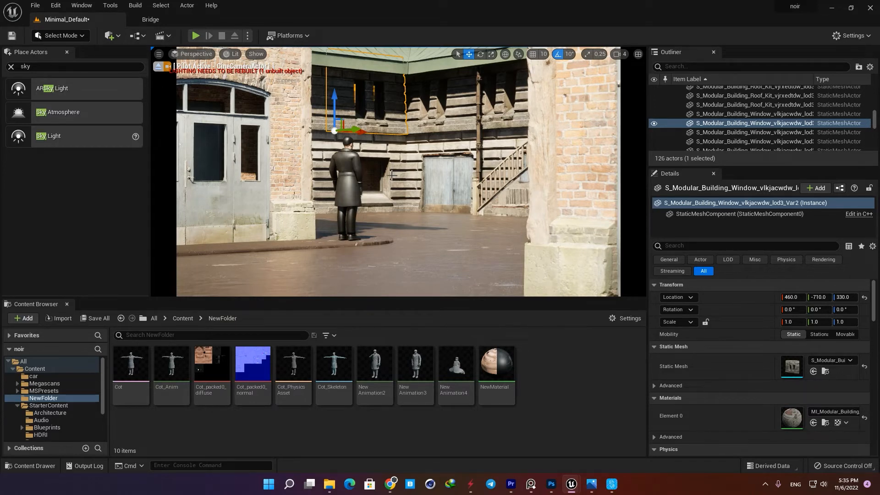
{"action": "mouse_move", "coordinate": [544, 190]}
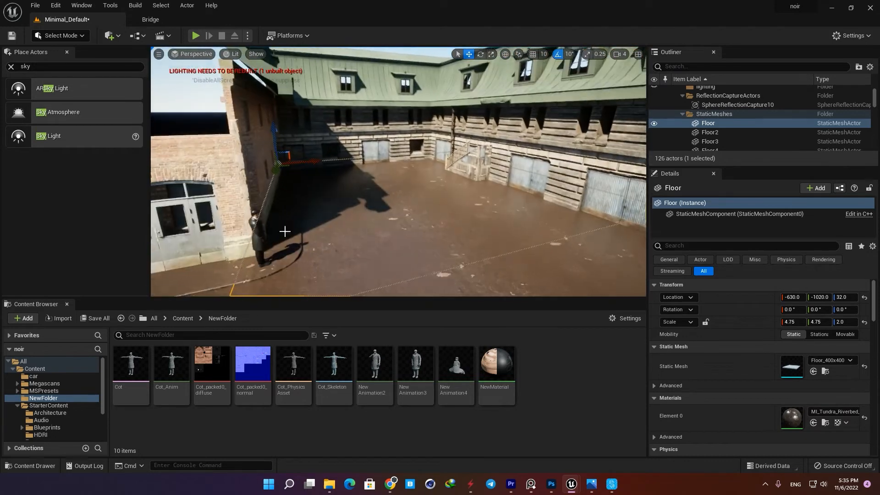
Expand the StarterContent folder in the Content Browser to show its subfolders
{"action": "left_click", "coordinate": [48, 405]}
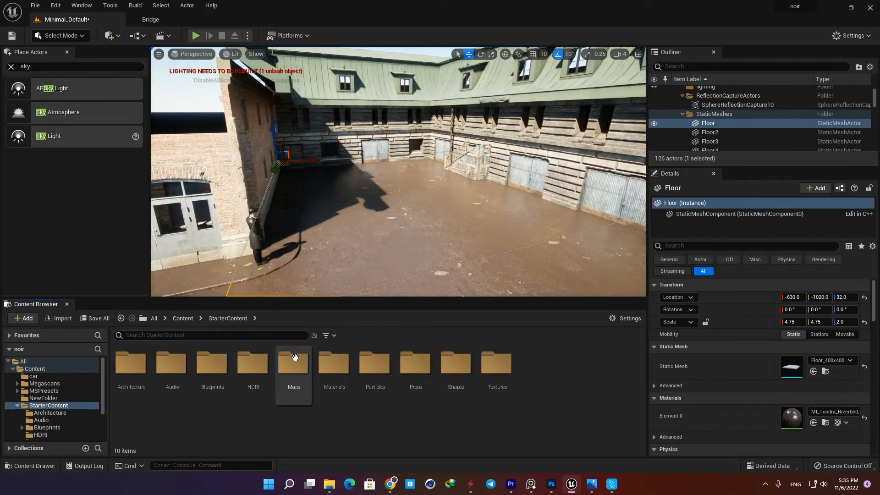
{"action": "mouse_move", "coordinate": [375, 365]}
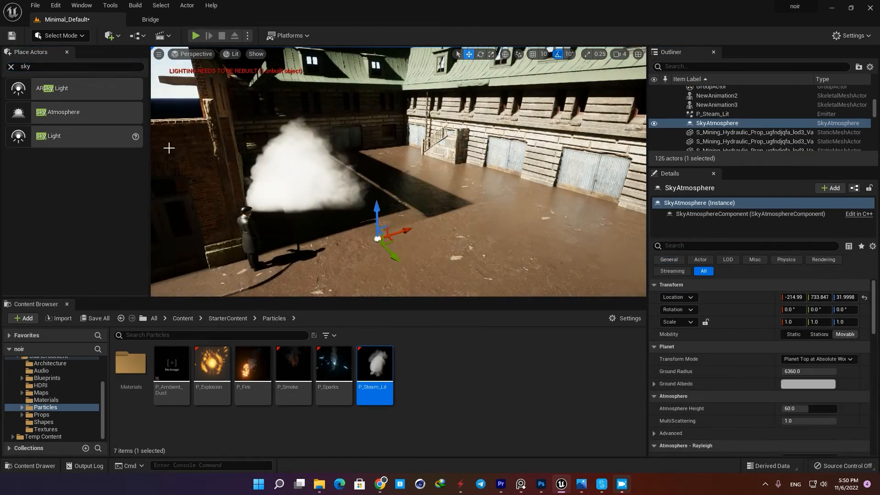
Search 'expon' and 'pos' to find the height fog and post-process actors for the shot
{"action": "type", "text": "expon"}
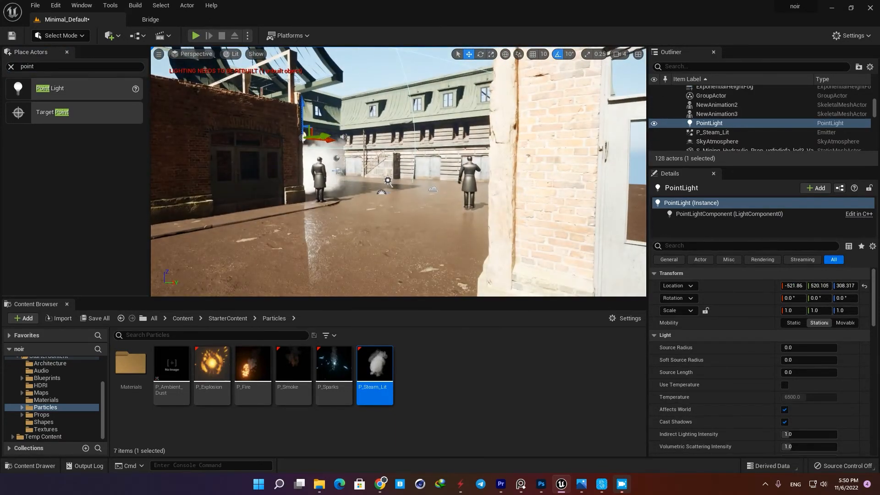
{"action": "type", "text": "pos"}
{"action": "type", "text": "fog"}
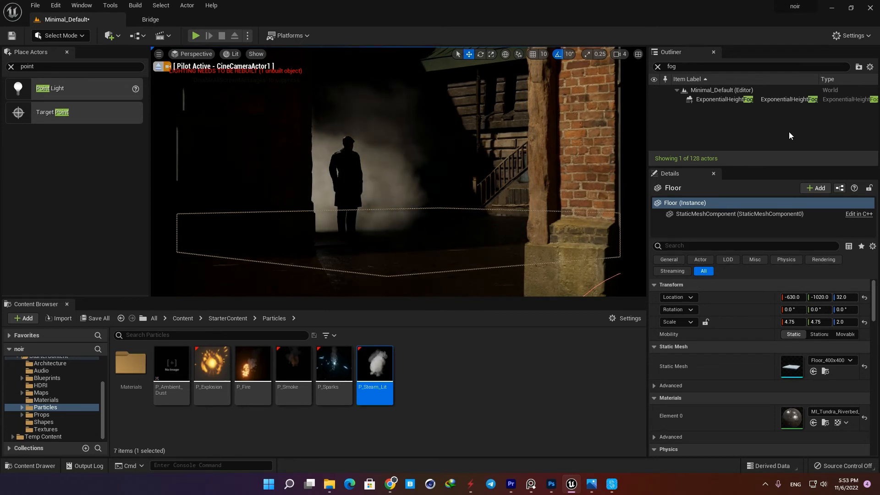
Set ExponentialHeightFog's Fog Density to 2.0, then settle on 1.0
{"action": "left_click", "coordinate": [723, 99]}
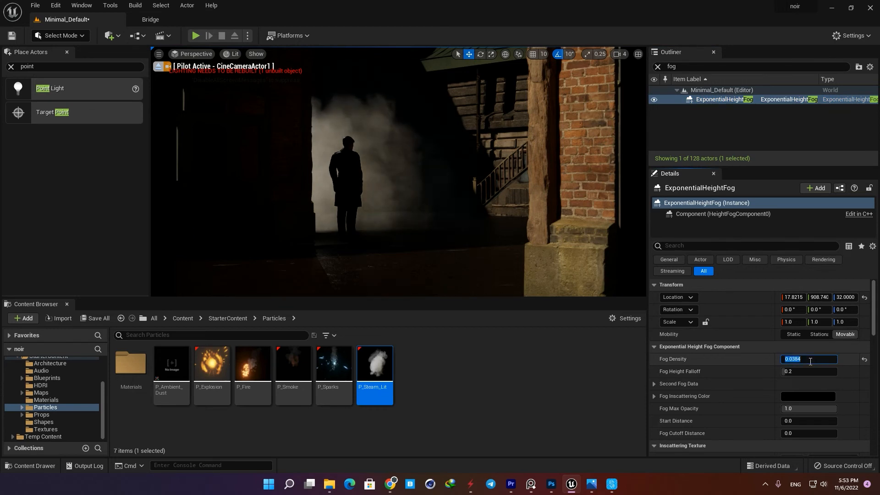
{"action": "type", "text": "2.0"}
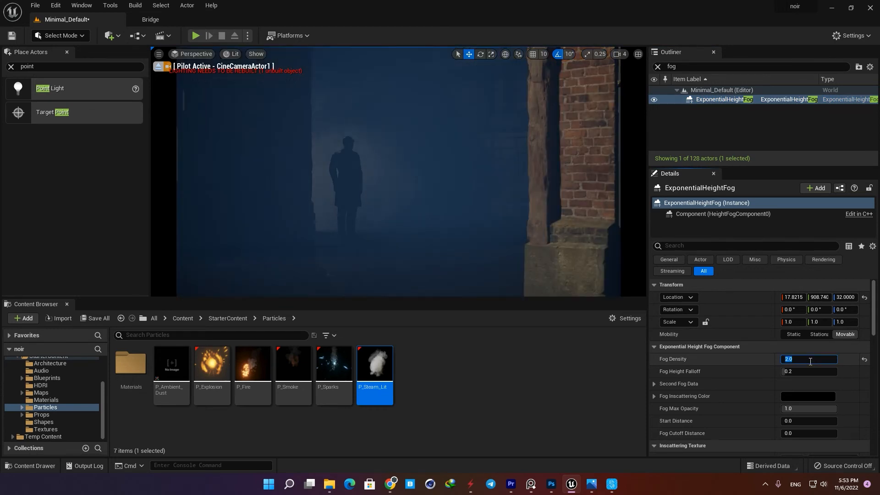
{"action": "type", "text": "1.0"}
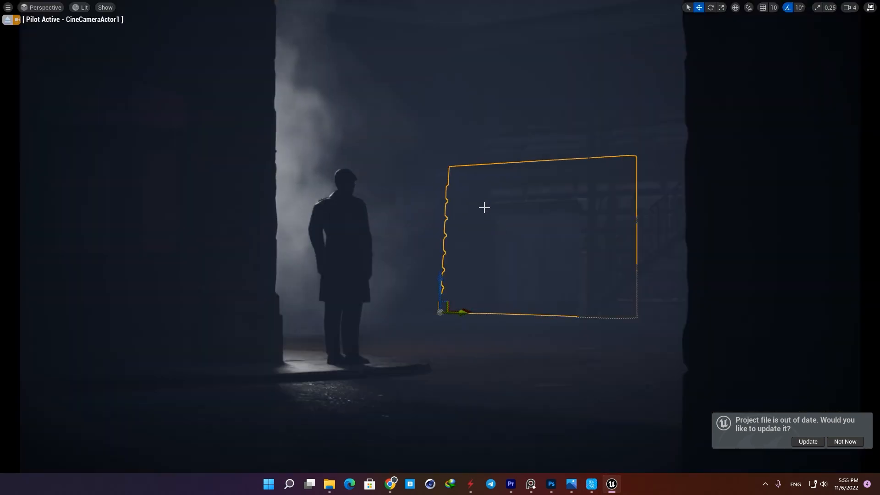
Bring up the viewport's Perspective menu listing placed cameras while piloting CineCameraActor1
{"action": "left_click", "coordinate": [43, 7]}
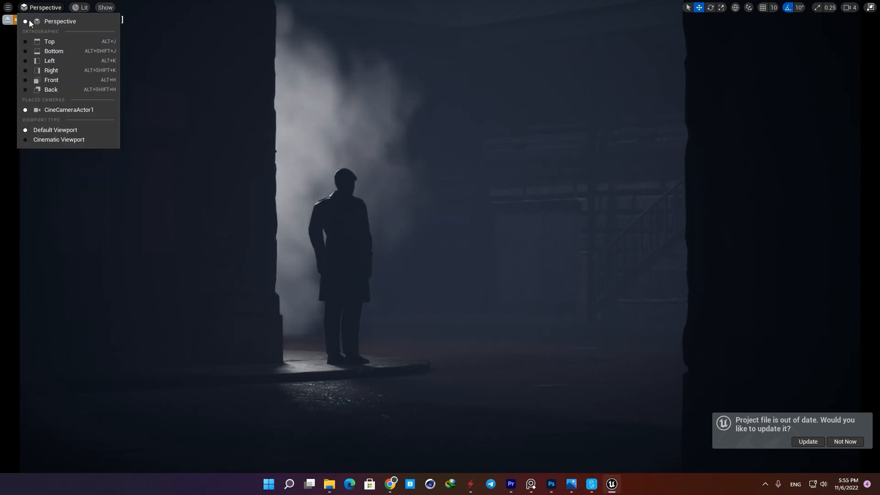